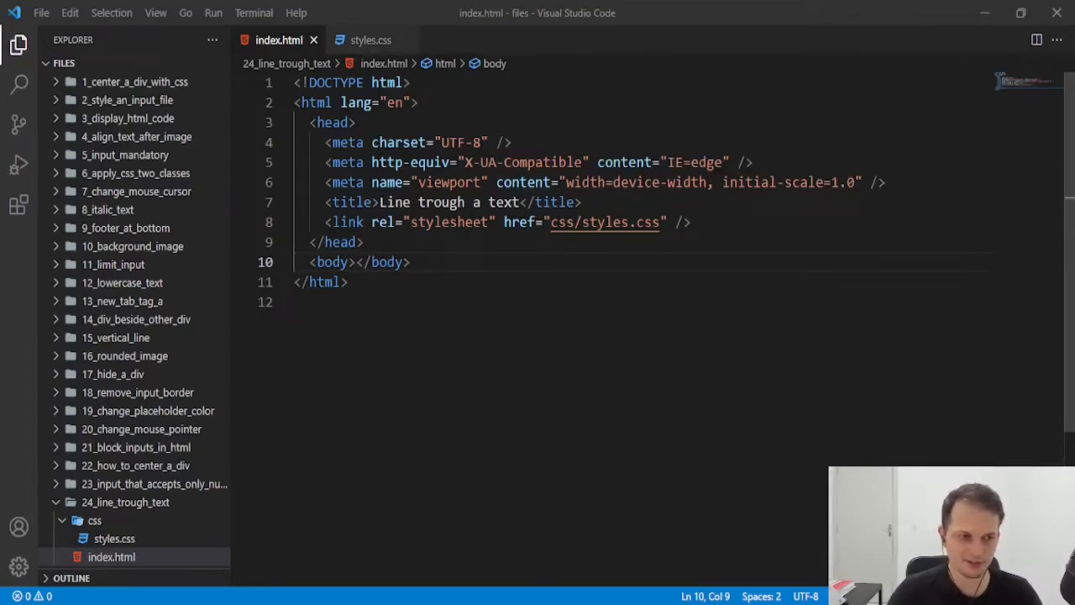
Type the h1 heading 'This is my title' into the body of index.html
key("Enter")
type("<h1></h1>")
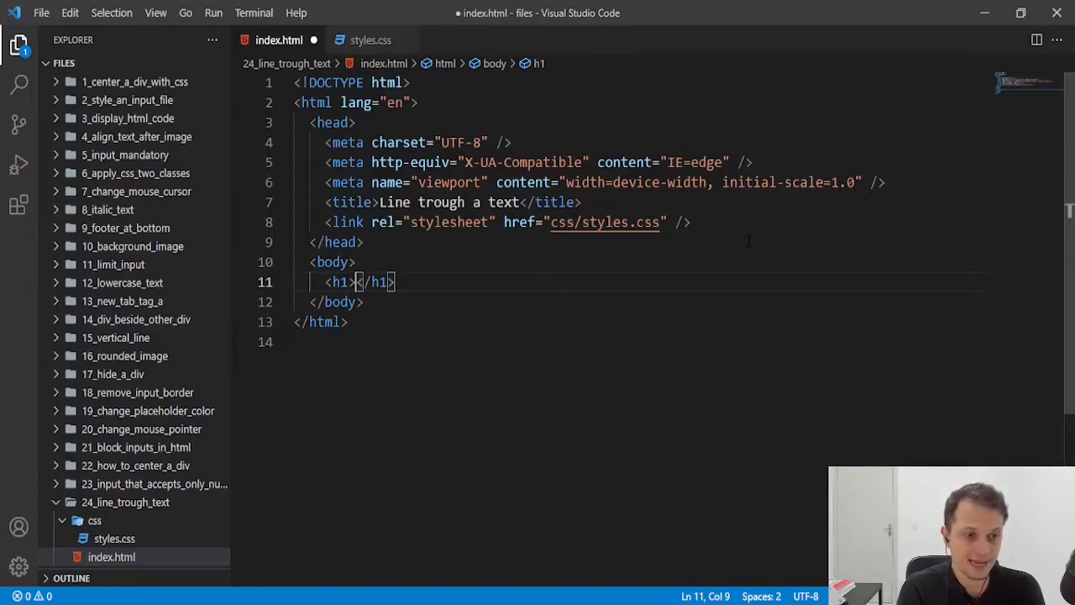
type("This is my ti")
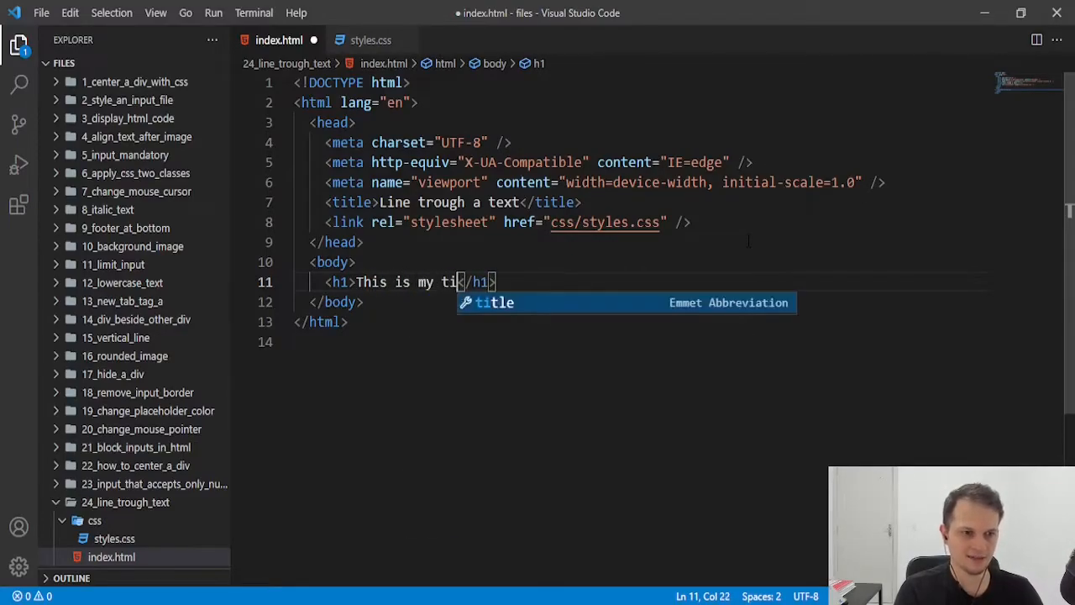
type("tle")
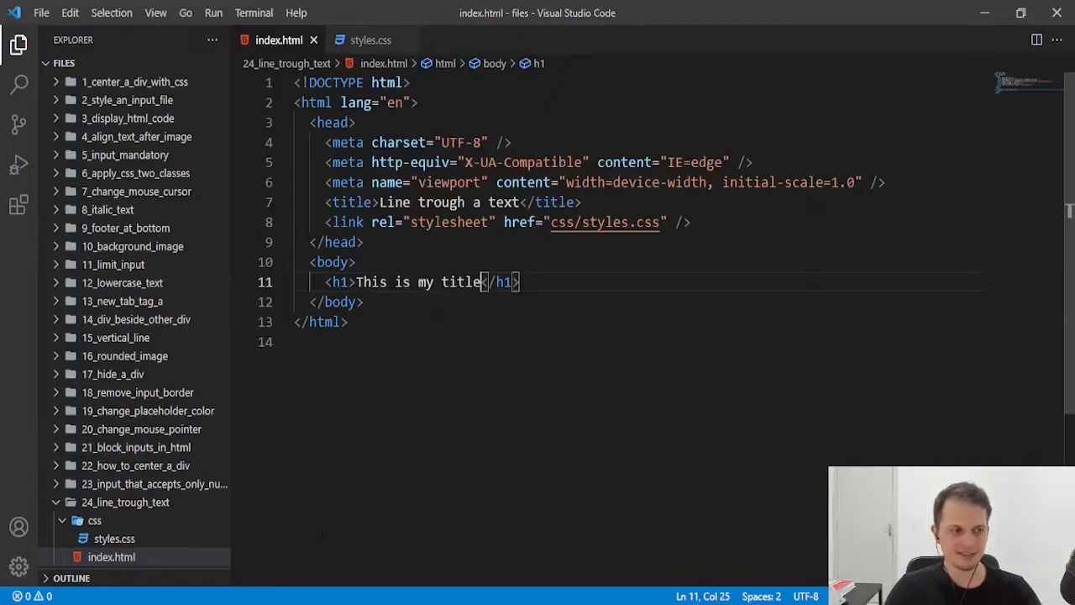
Open index.html with Live Server from the Explorer context menu
right_click(113, 555)
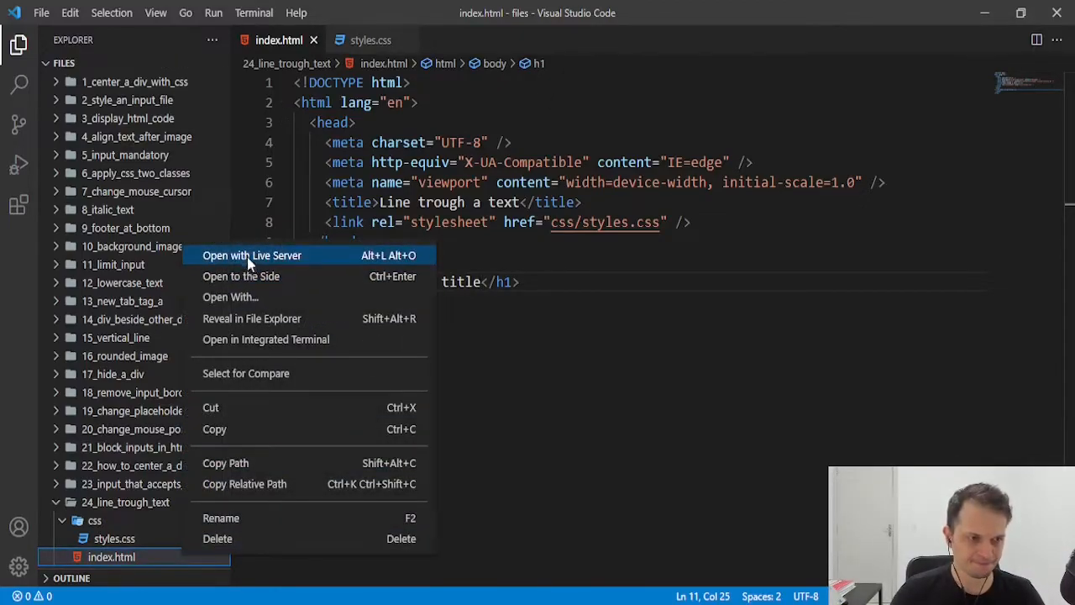
left_click(252, 255)
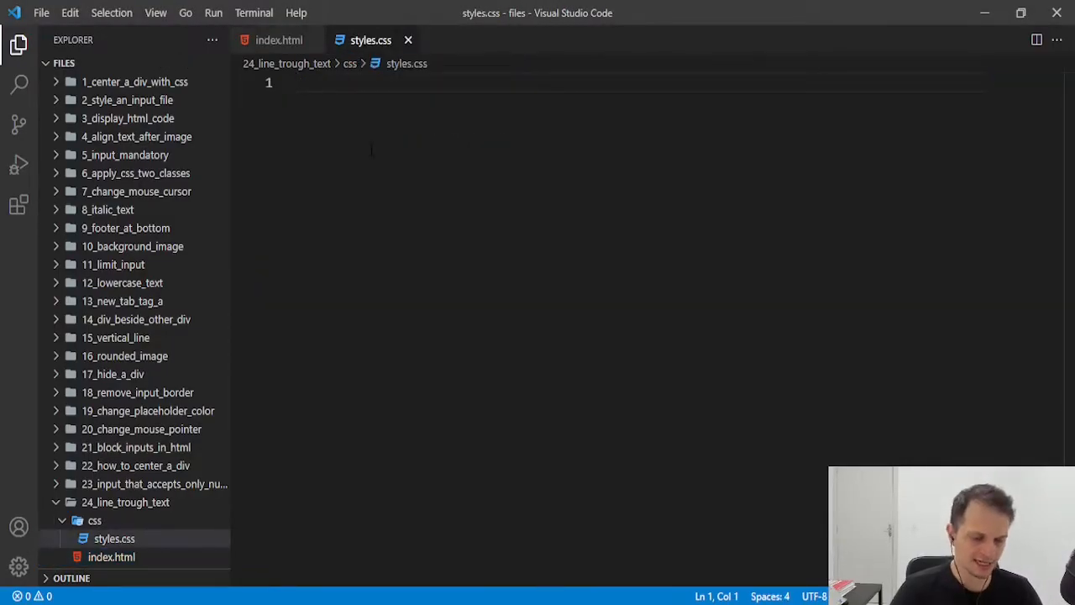
Add an h1 rule to styles.css setting text-decoration to line-through
type("h1 {")
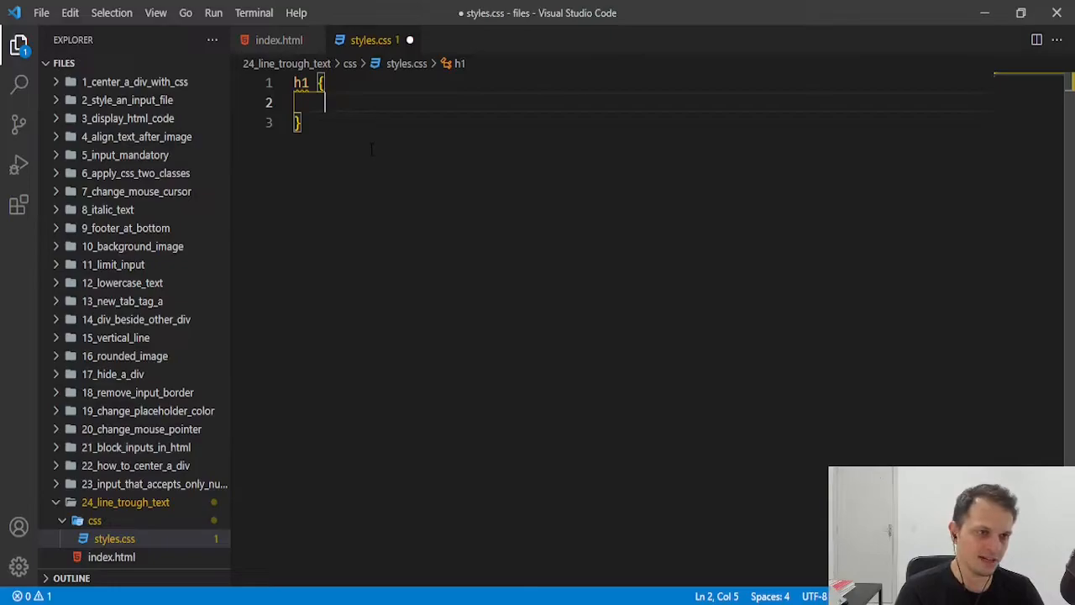
type("text-")
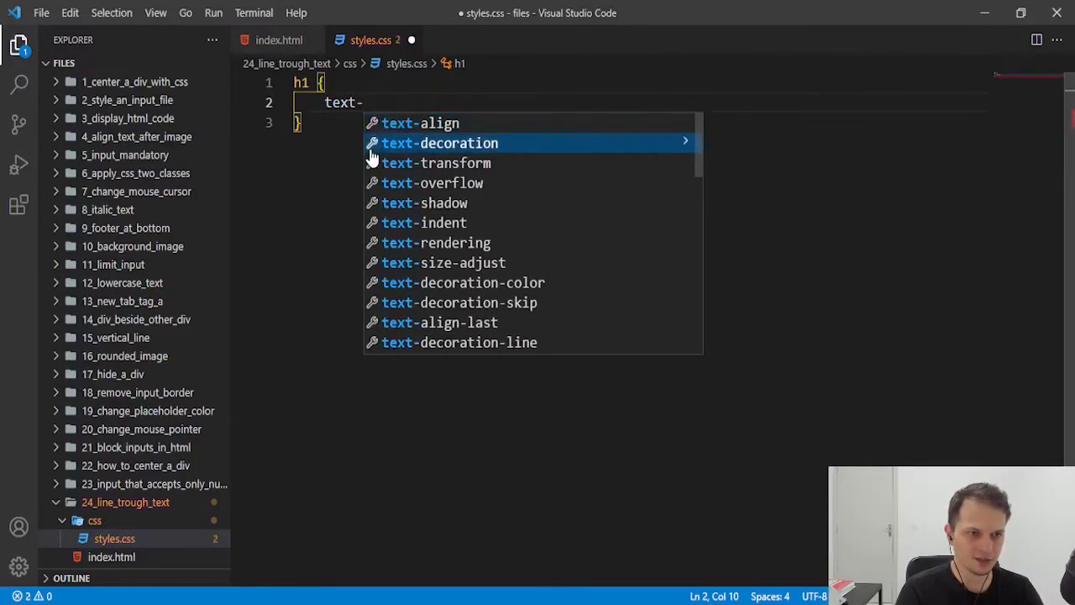
left_click(439, 143)
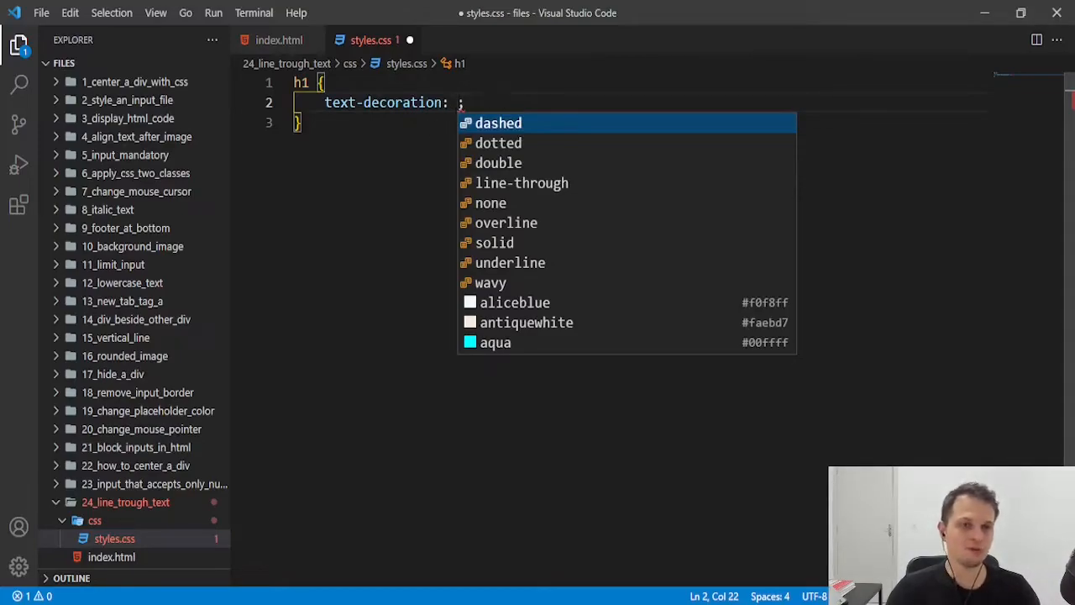
mouse_move(509, 248)
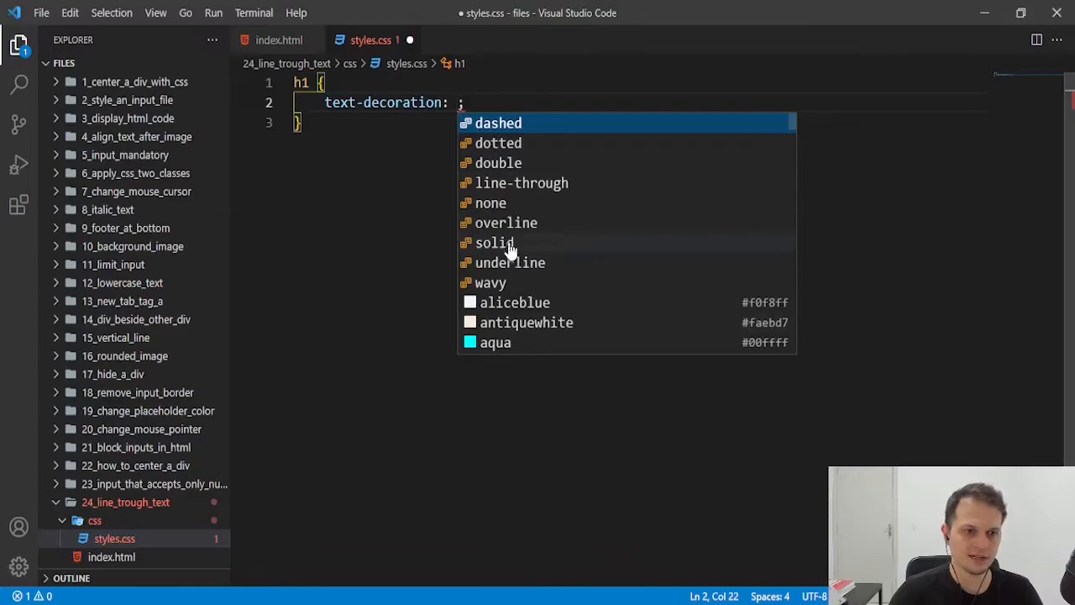
mouse_move(504, 184)
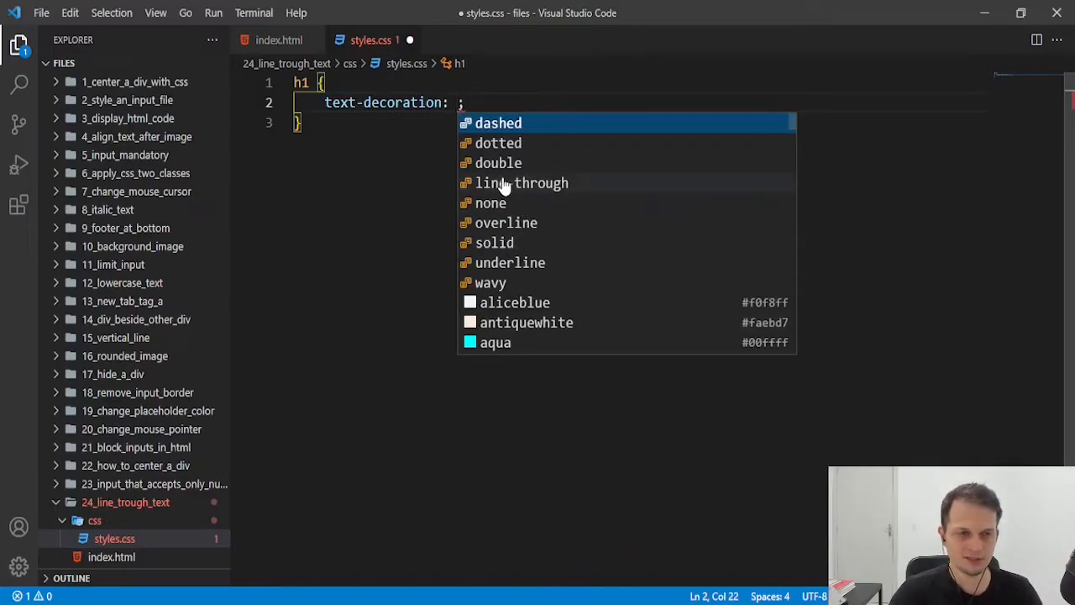
mouse_move(507, 202)
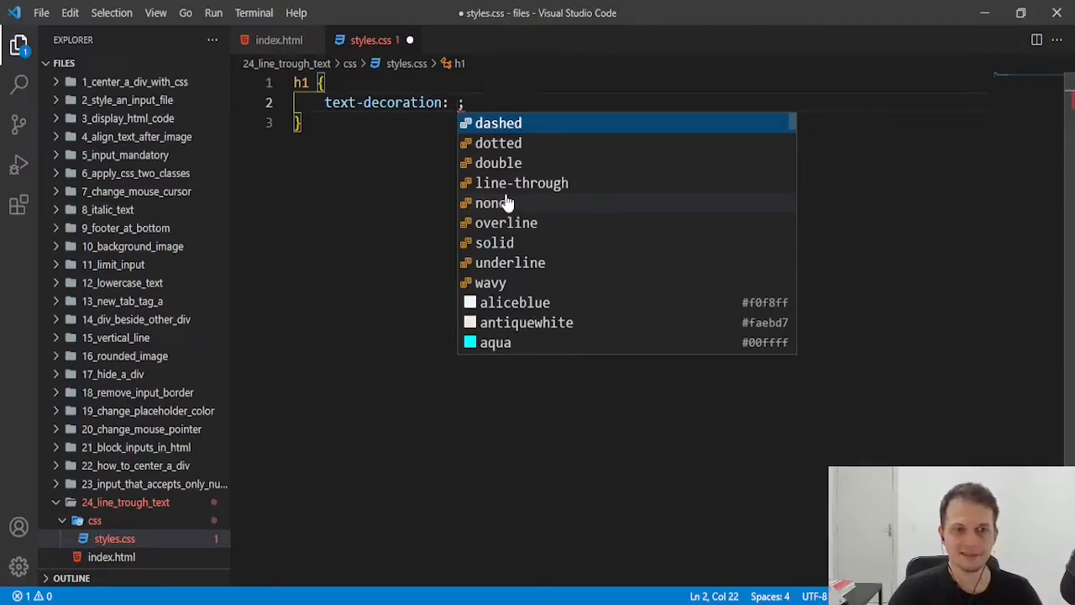
mouse_move(514, 191)
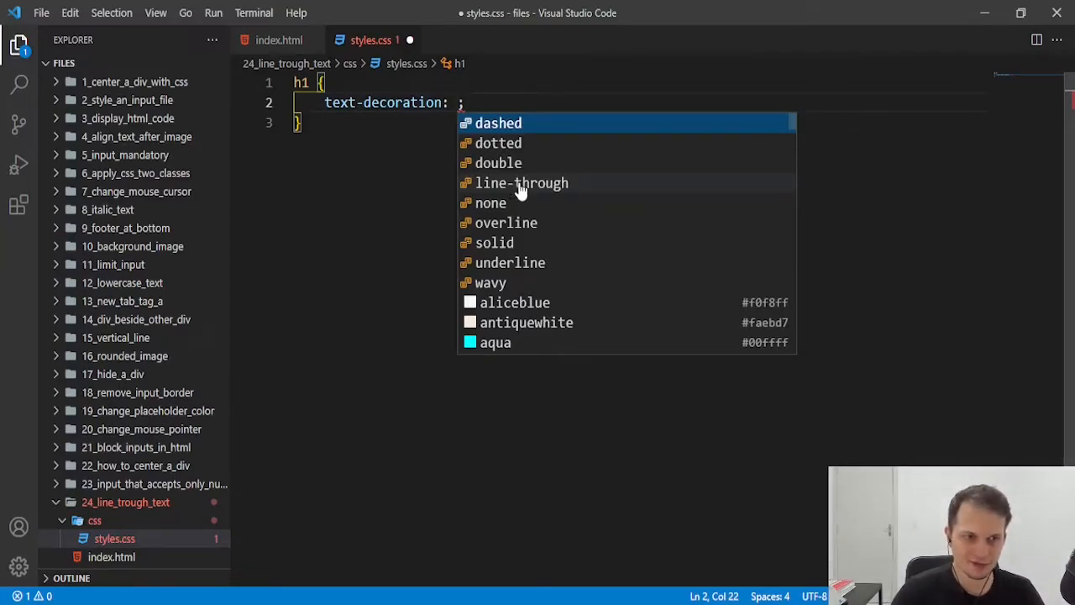
left_click(520, 182)
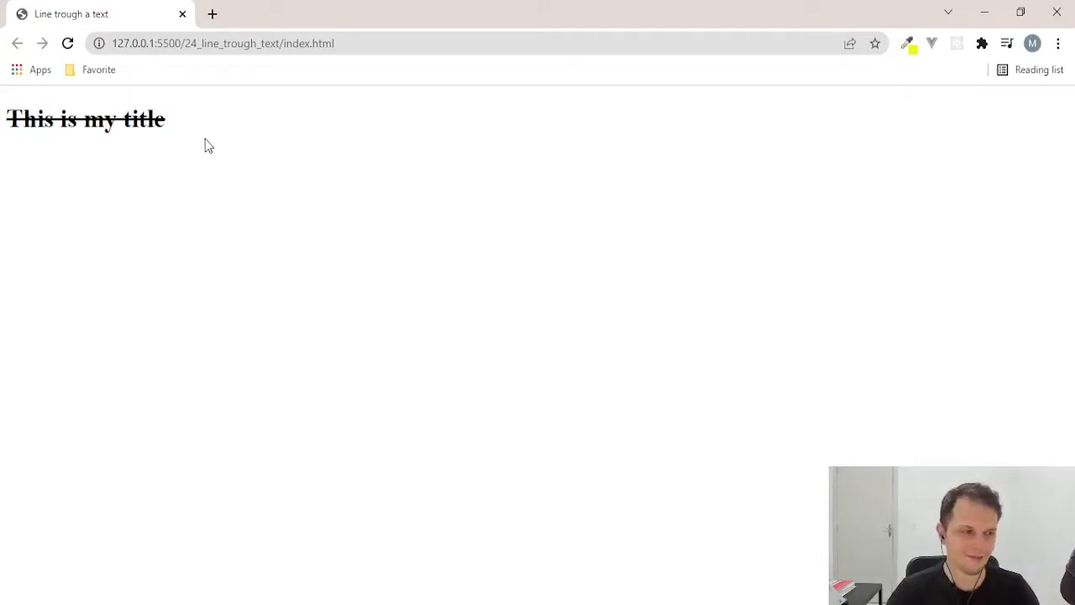
mouse_move(404, 262)
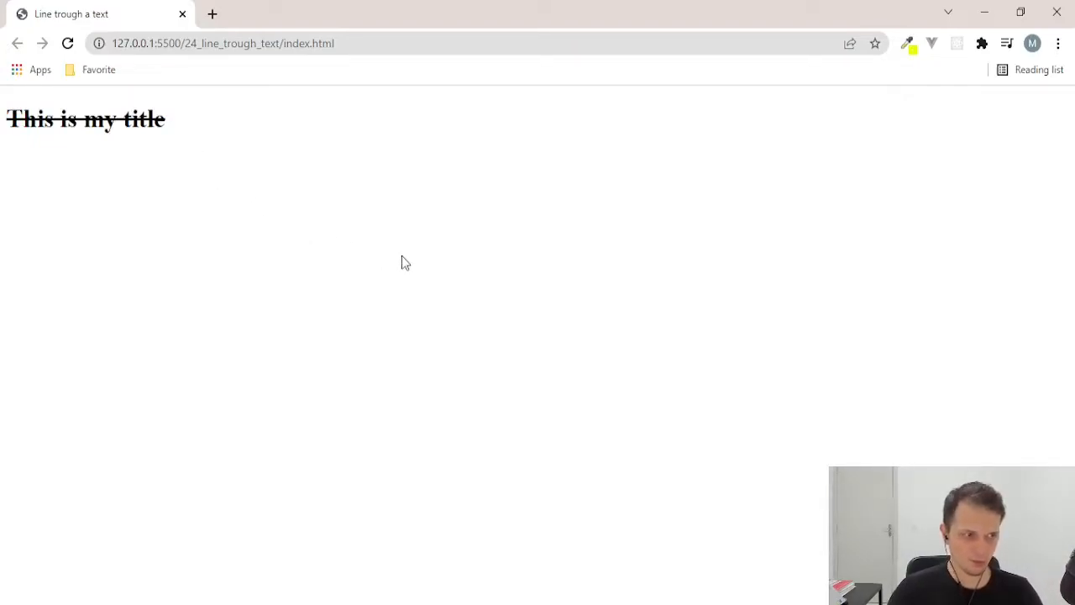
mouse_move(188, 126)
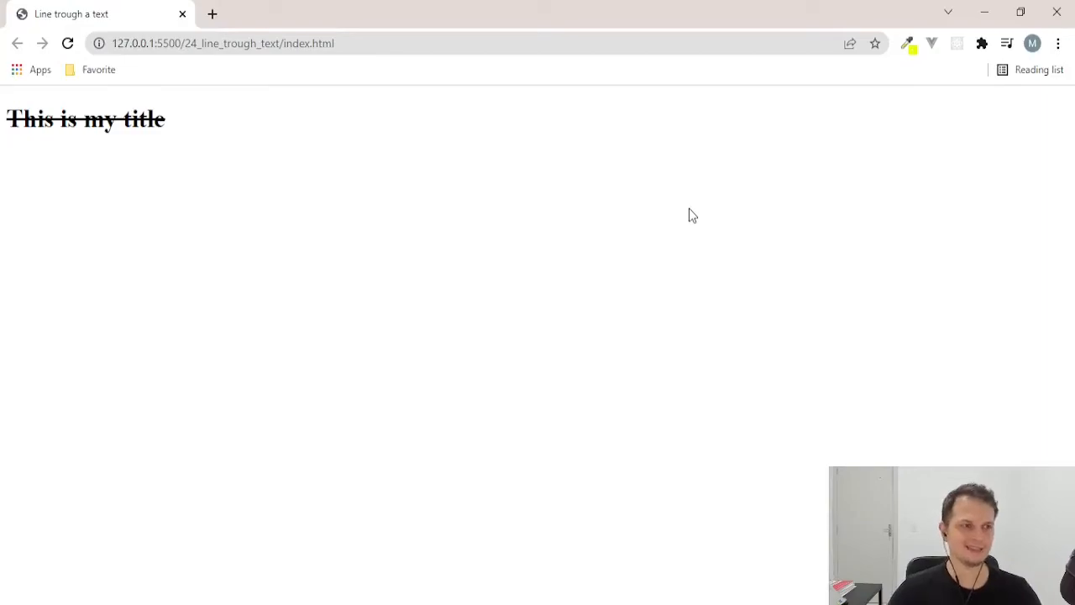
mouse_move(344, 277)
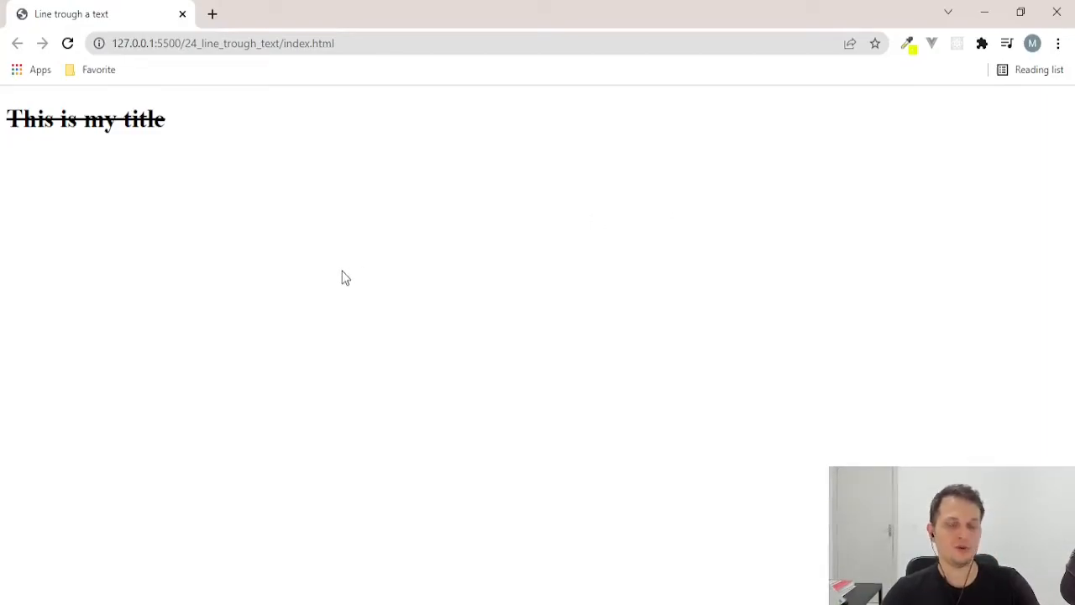
mouse_move(183, 140)
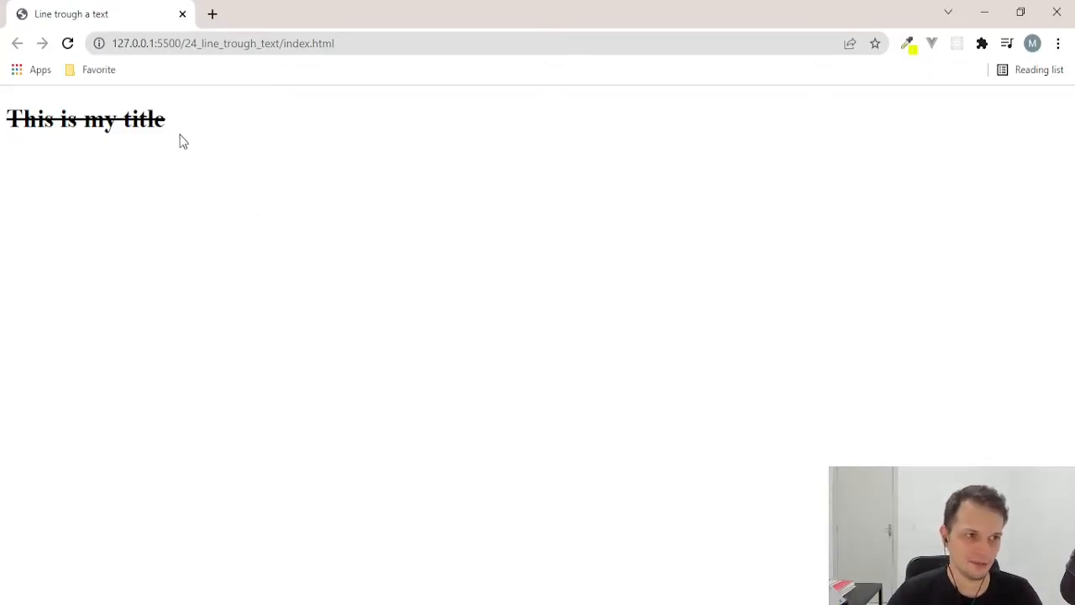
mouse_move(176, 140)
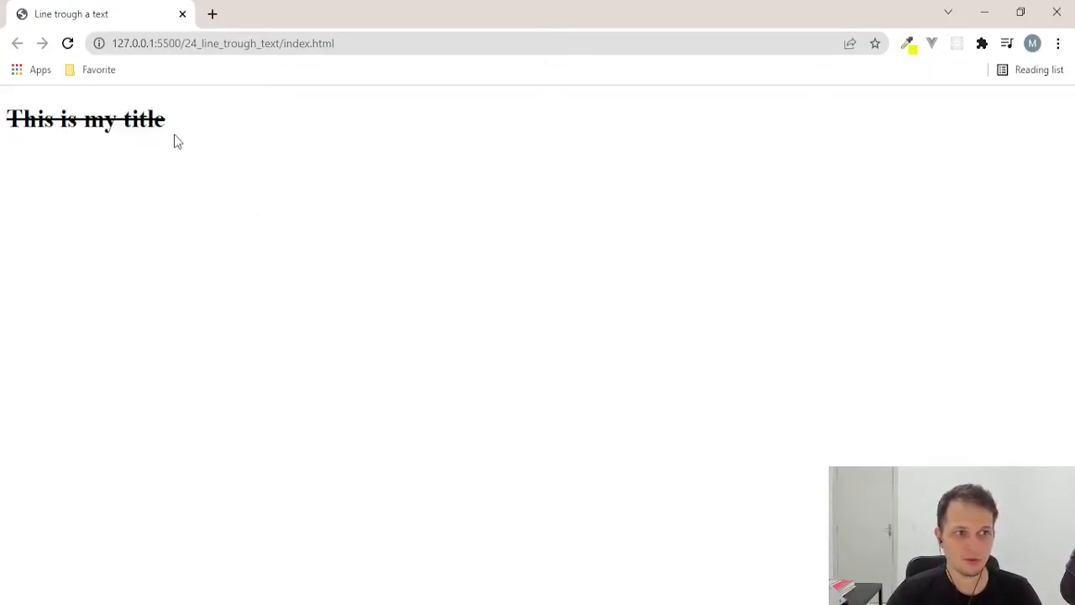
mouse_move(26, 190)
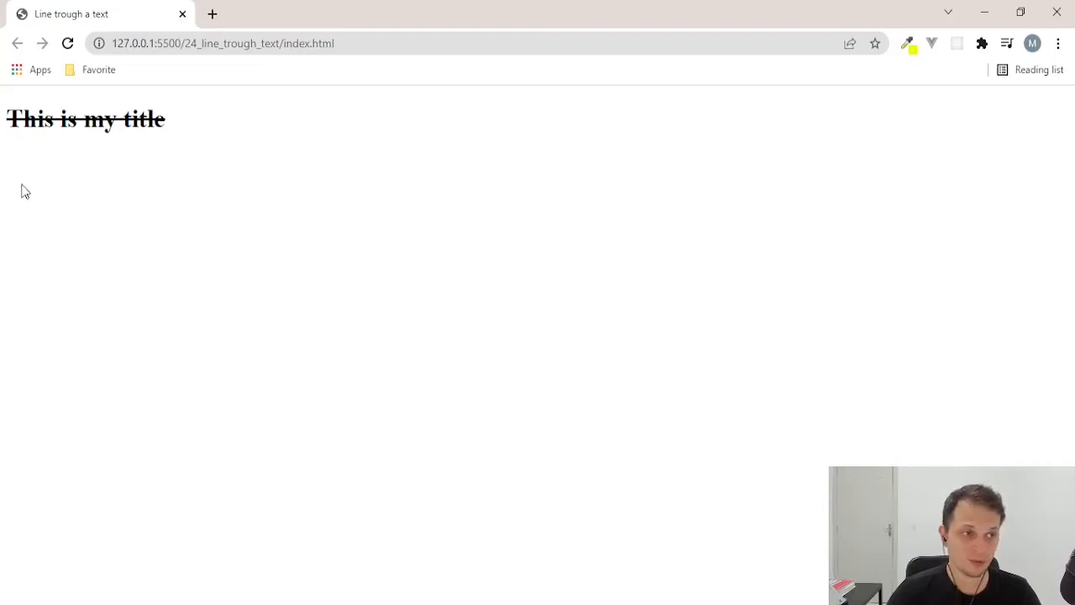
mouse_move(296, 186)
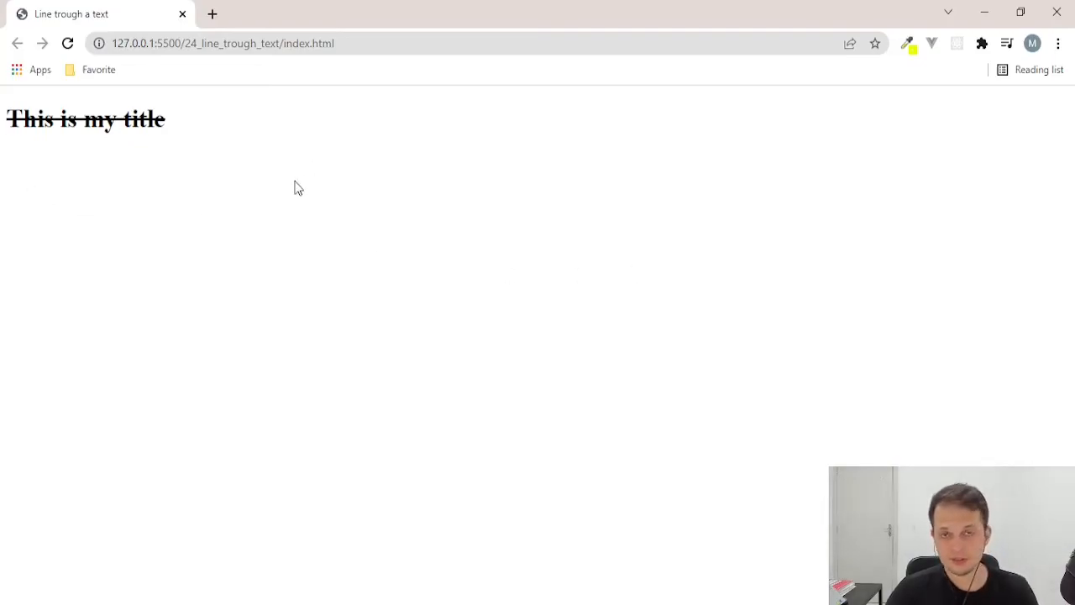
mouse_move(536, 331)
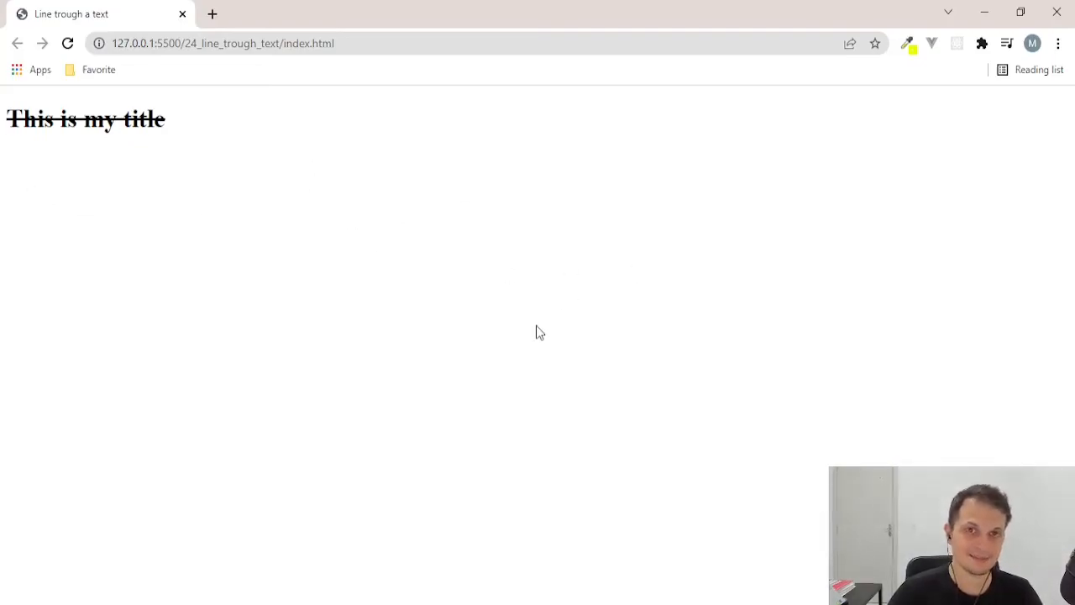